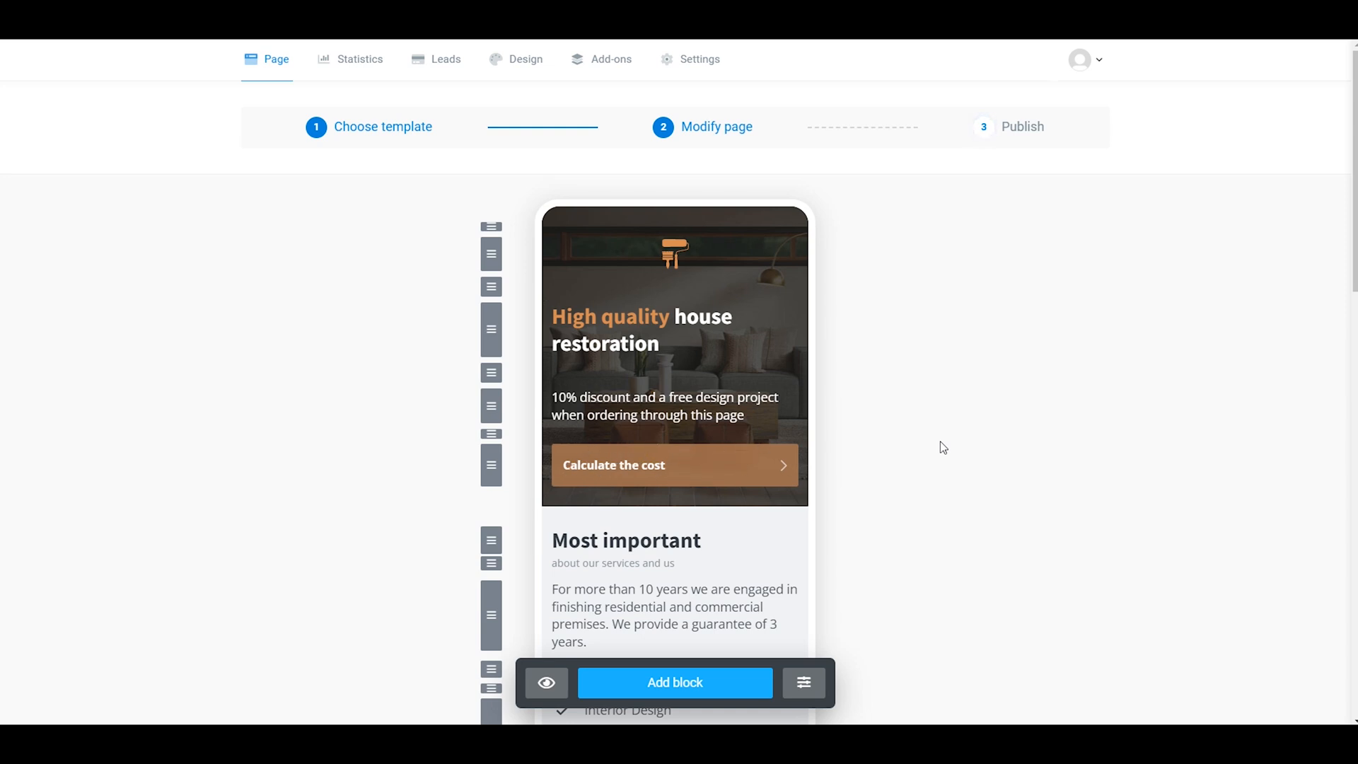
mouse_move(1141, 61)
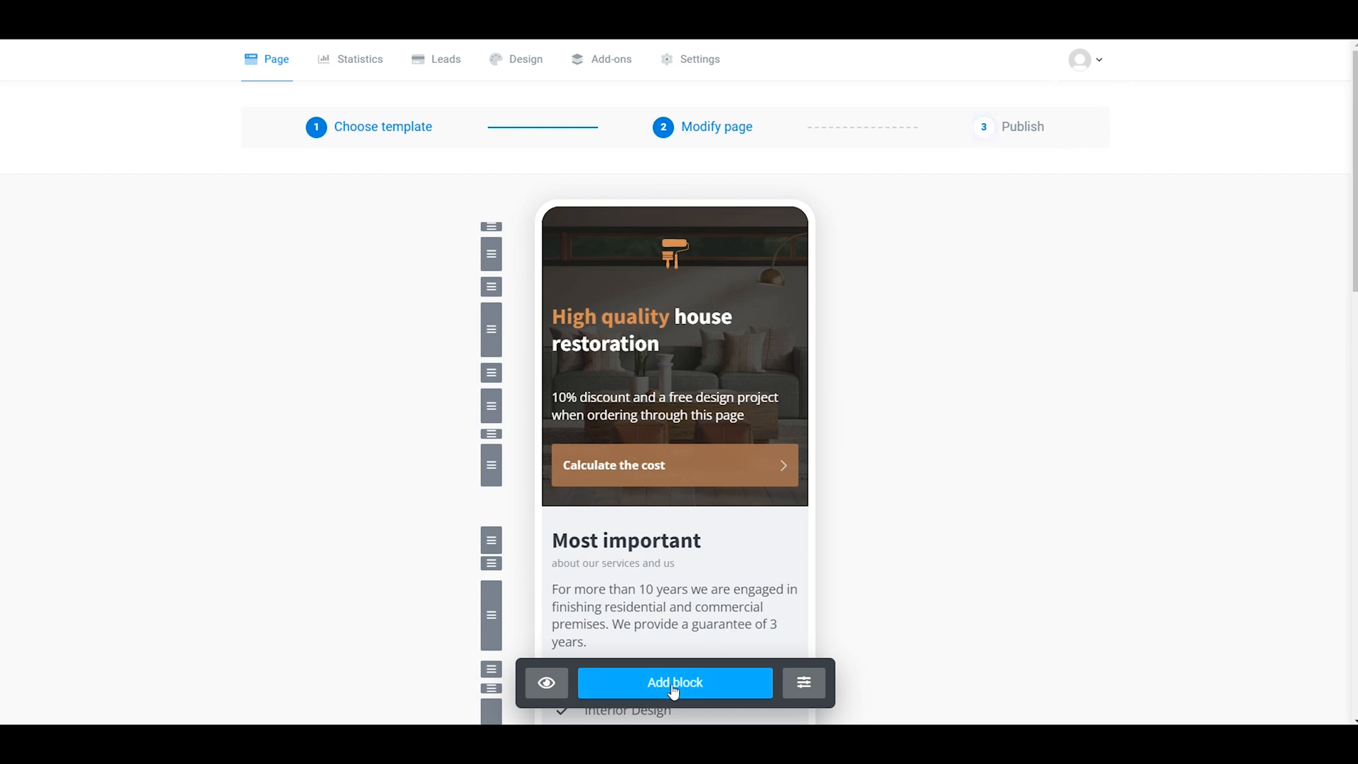
Create a new Avatar block and upload the blue logo file from the Desktop as its picture.
click(673, 682)
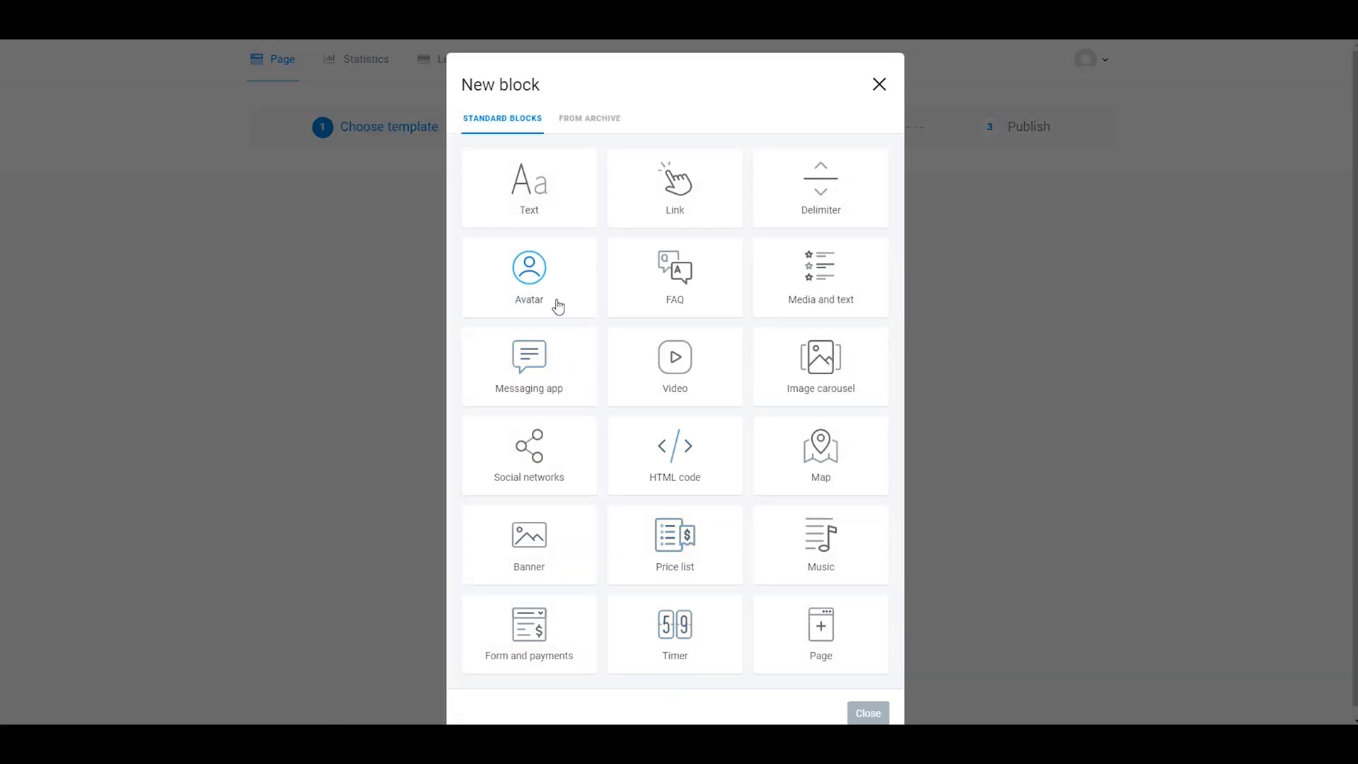
click(529, 277)
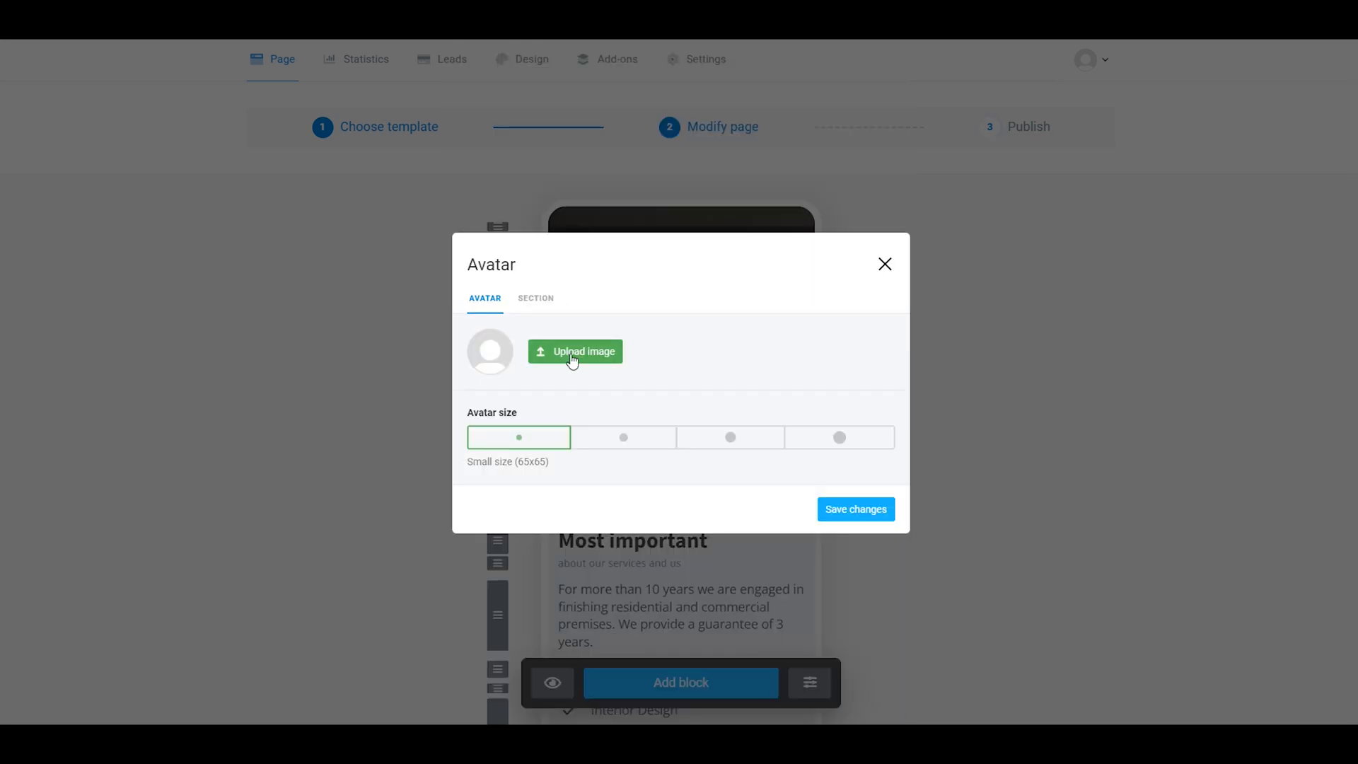
click(574, 351)
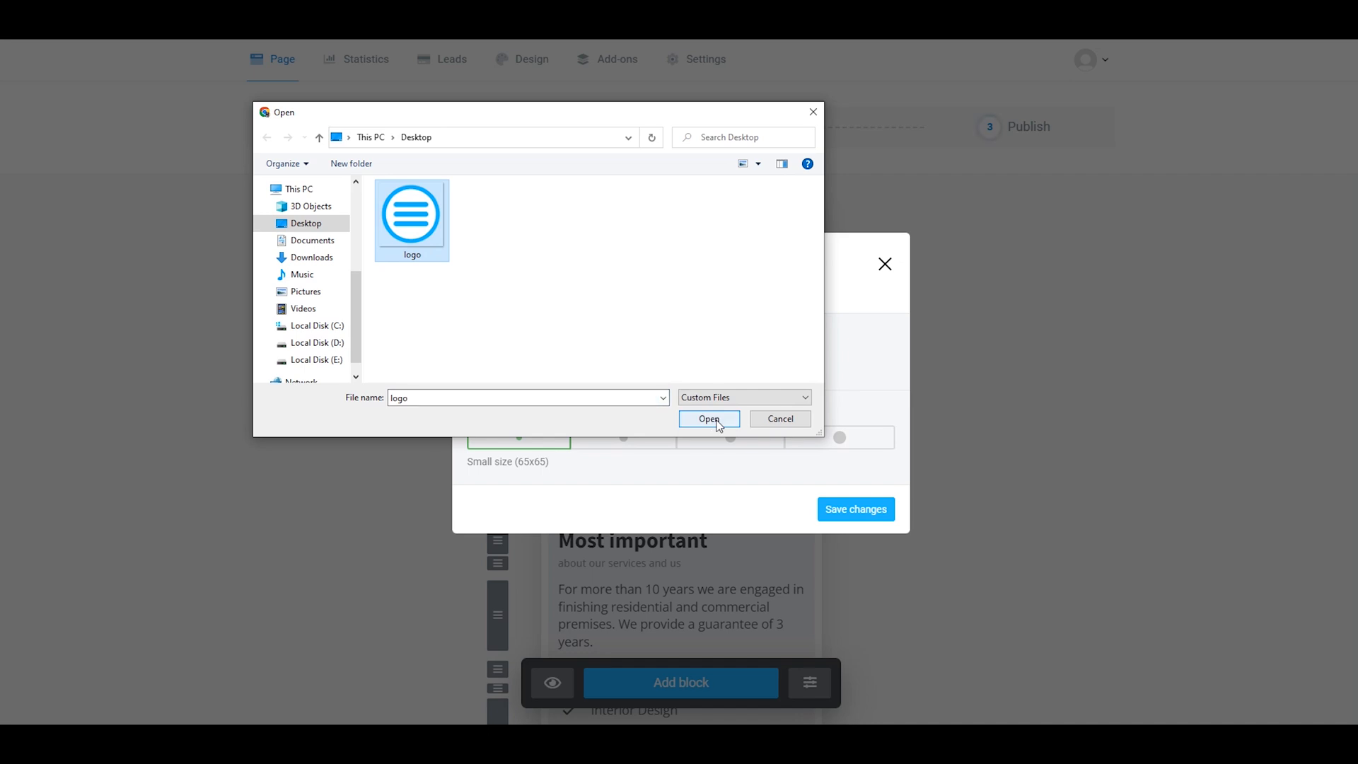
click(708, 419)
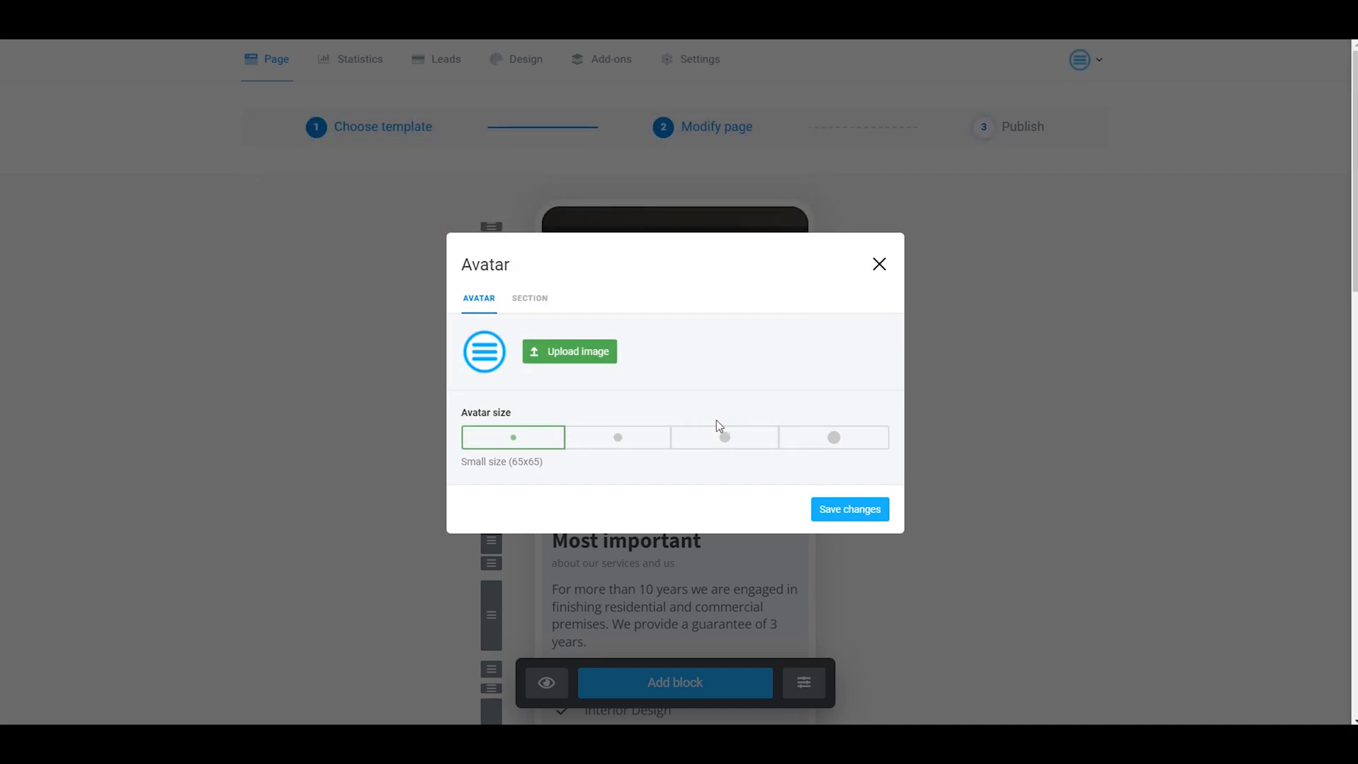
Save the Avatar block so the blue logo appears on the page above 'Most important'.
click(849, 507)
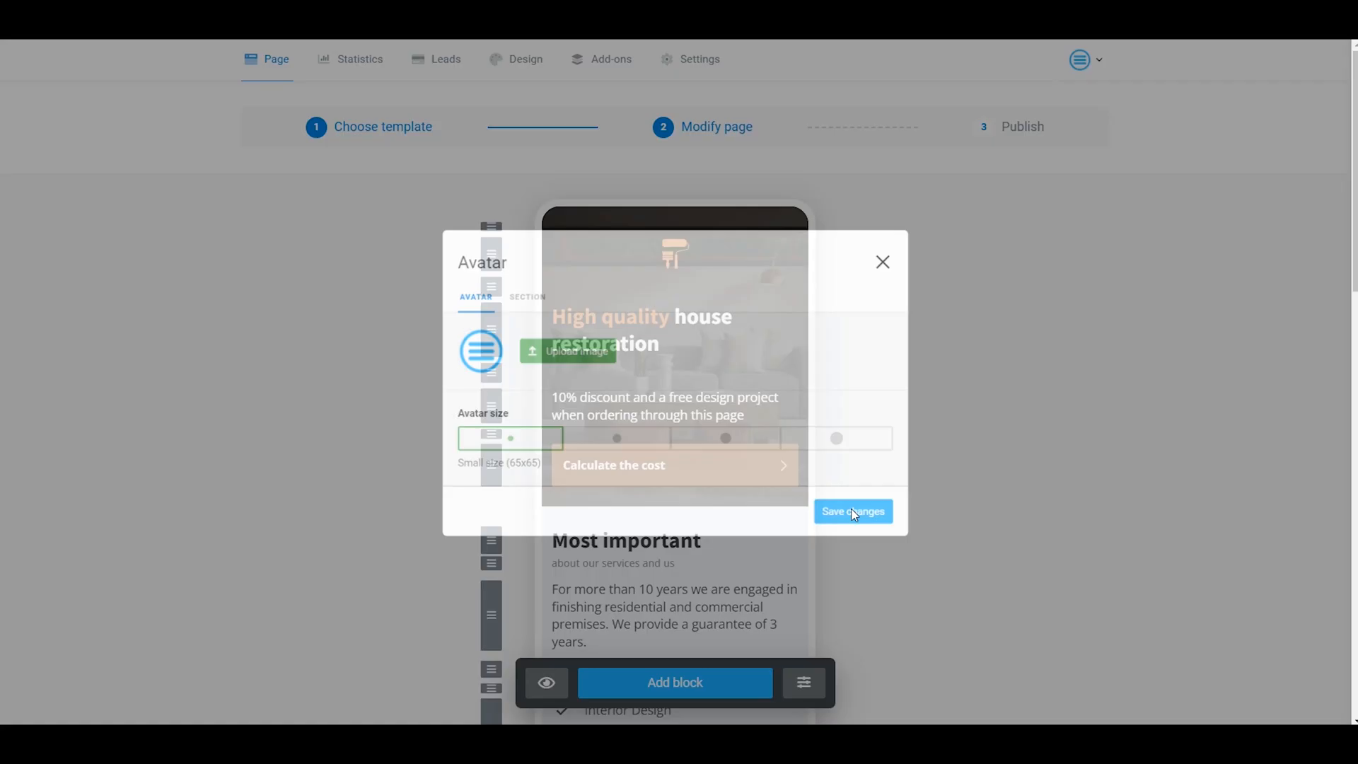
click(852, 510)
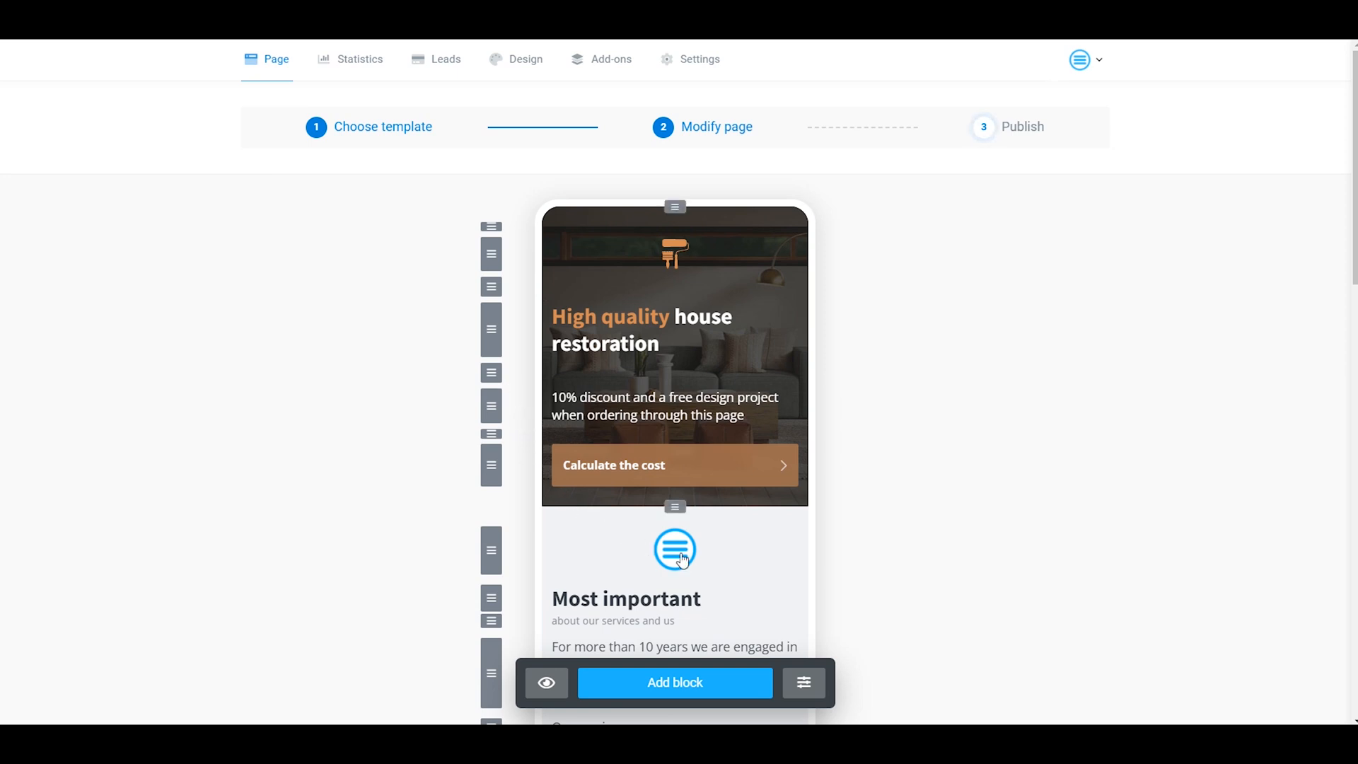
Delete the Avatar block from the page via its Action menu and confirm.
click(674, 551)
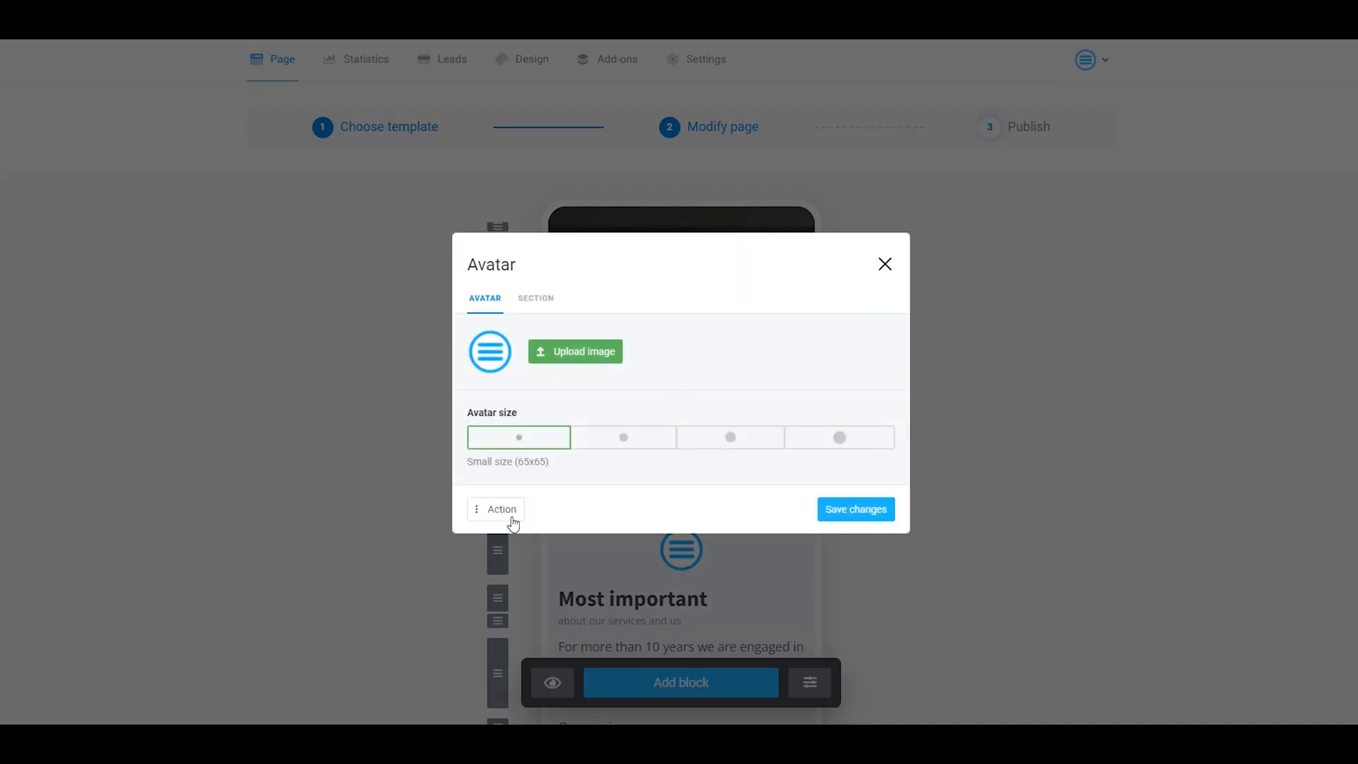
click(501, 507)
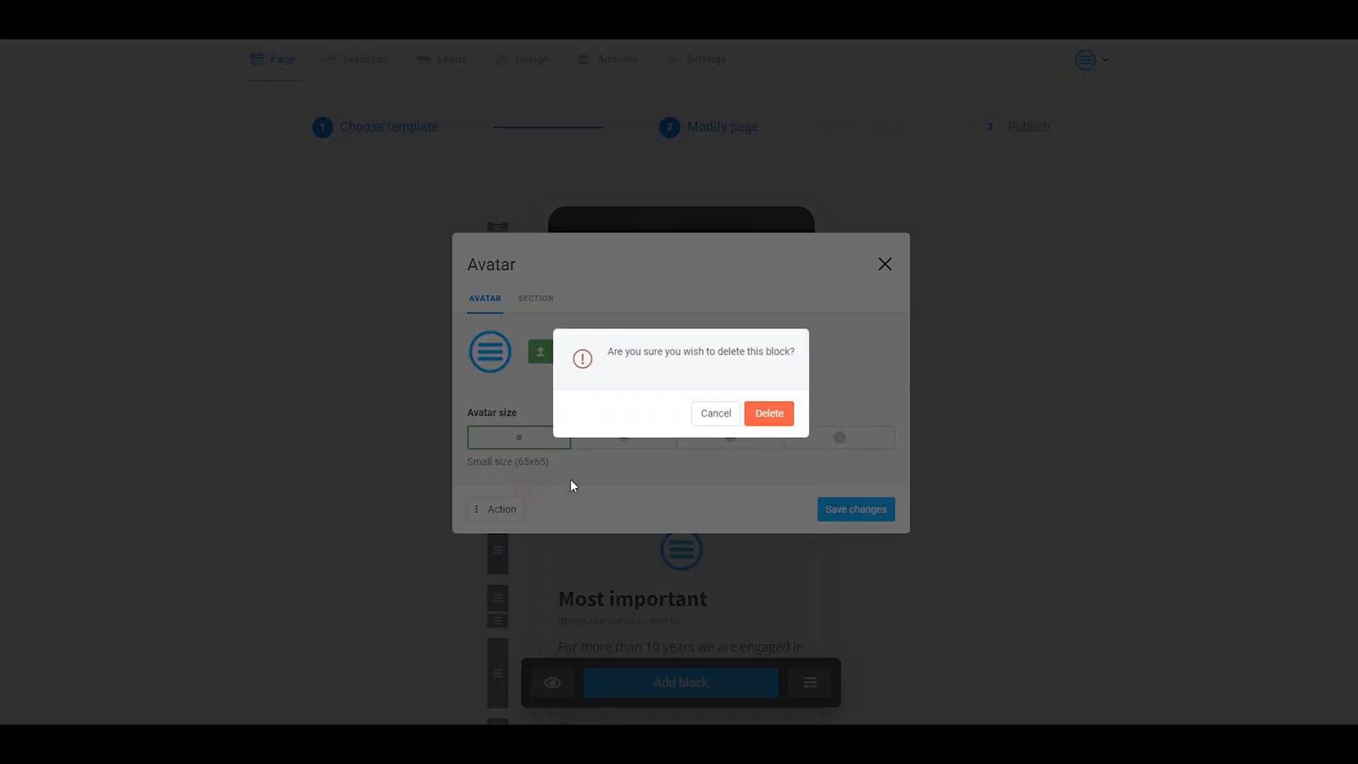
click(768, 413)
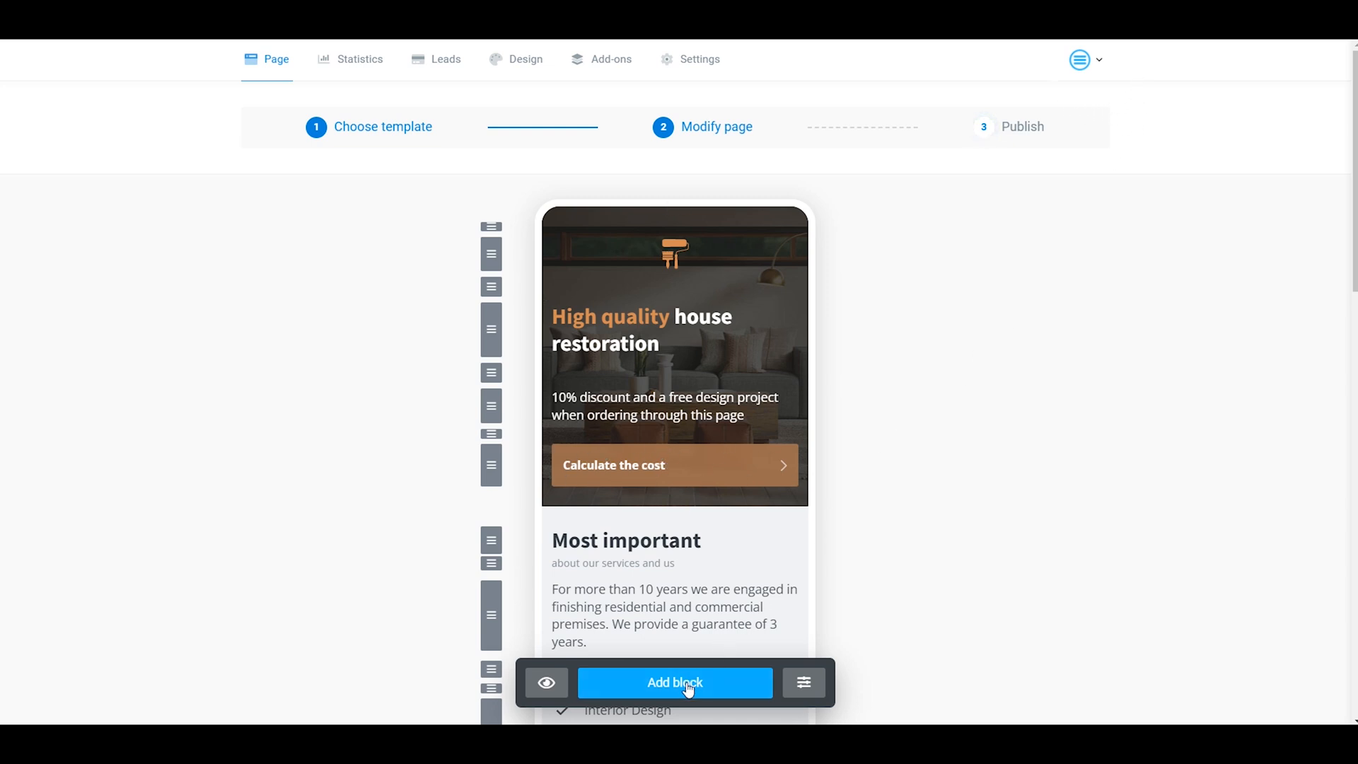
Reopen the Avatar block dialog from Add block, then dismiss it without adding anything.
click(673, 682)
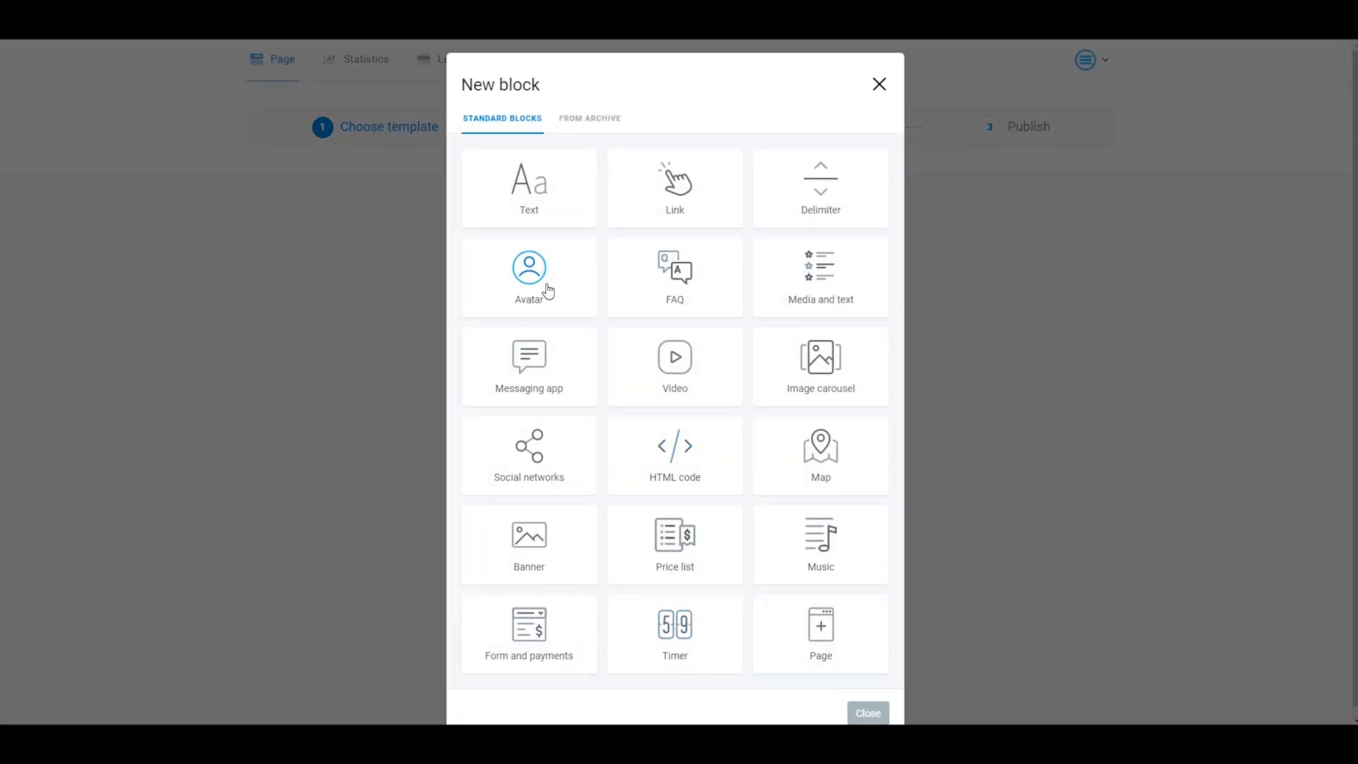
click(528, 273)
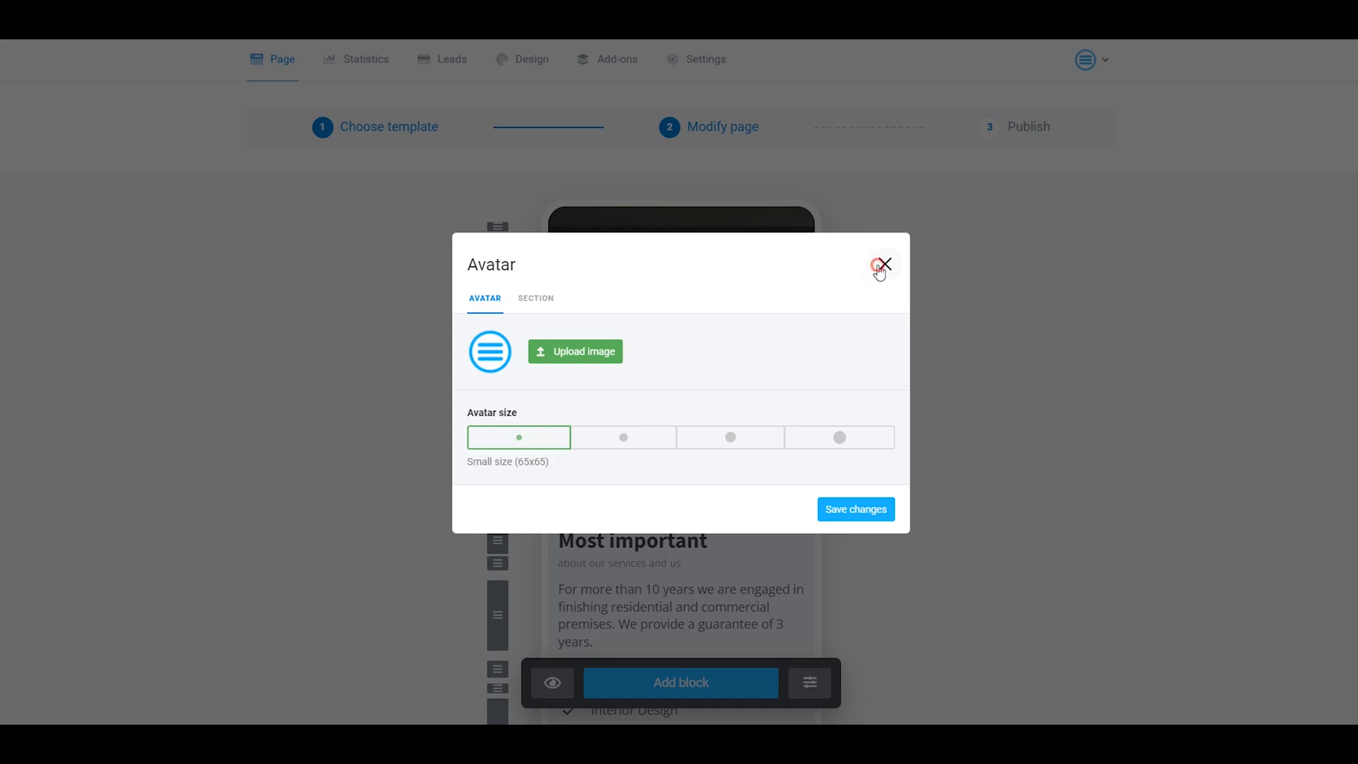
click(882, 265)
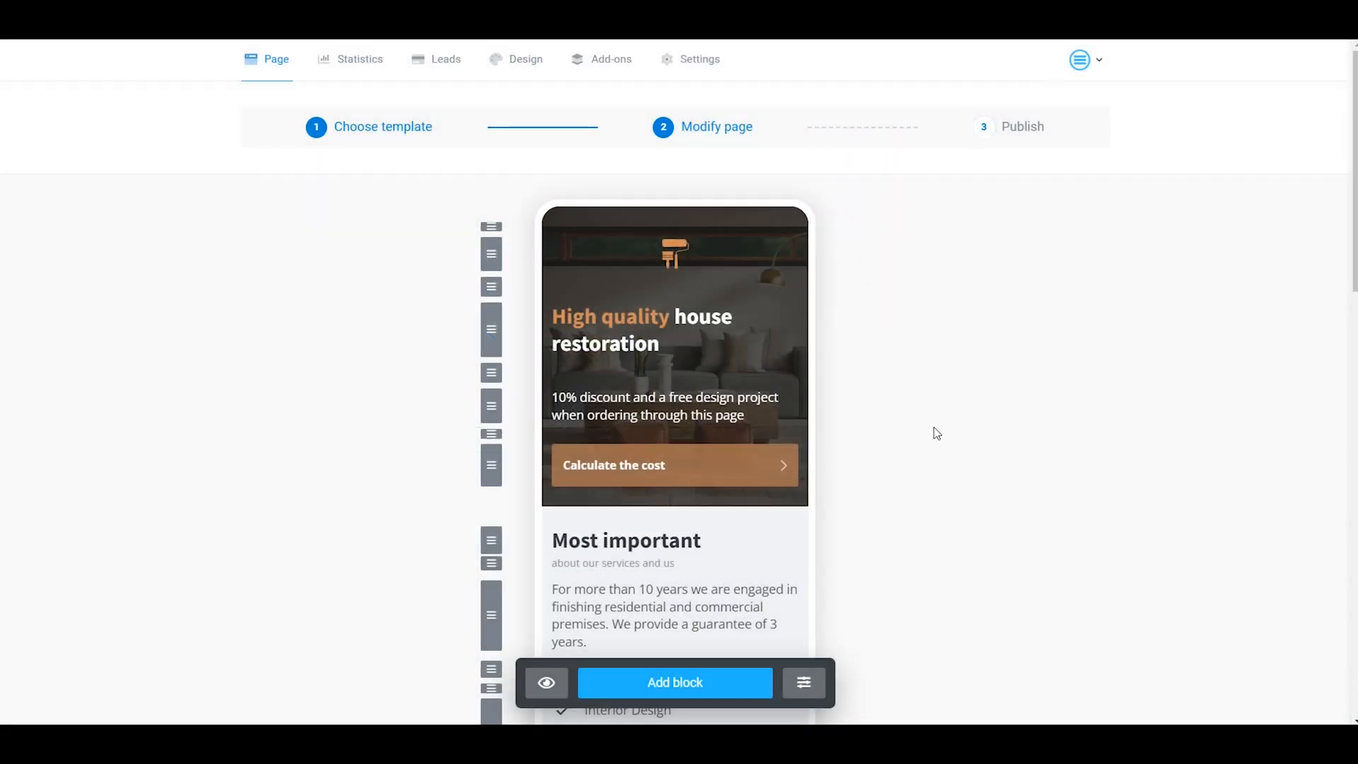